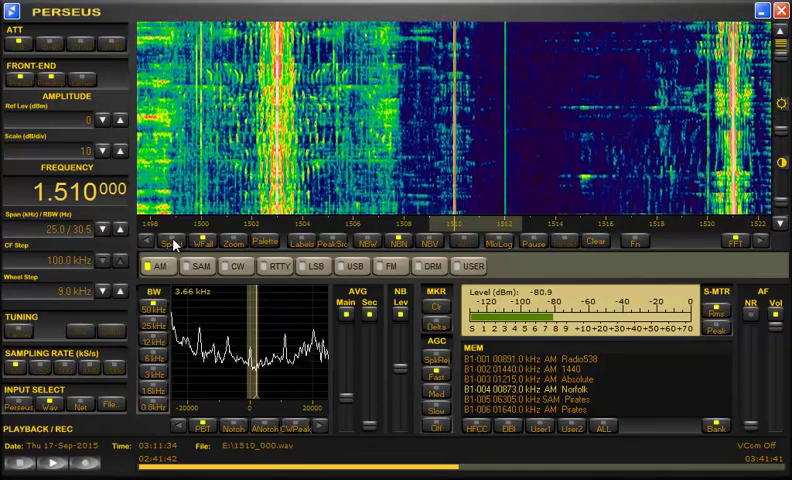
- Switch the 1.510 MHz AM playback display from waterfall to a spectrum trace
{"action": "left_click", "coordinate": [162, 244]}
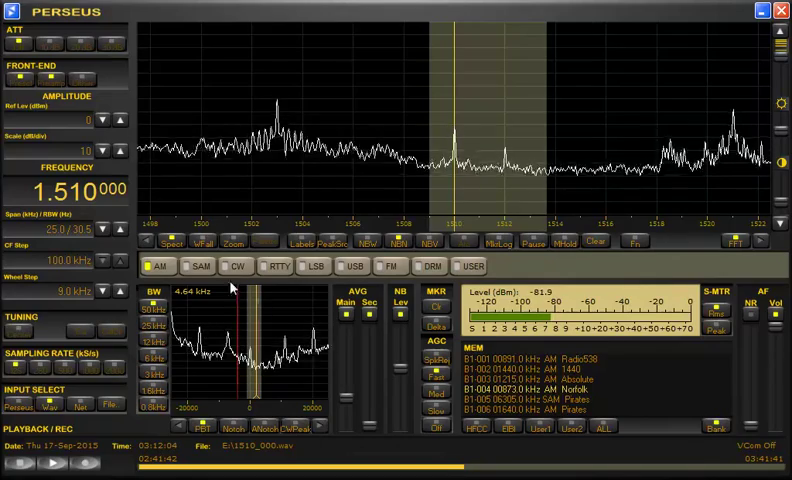
{"action": "left_click", "coordinate": [202, 240]}
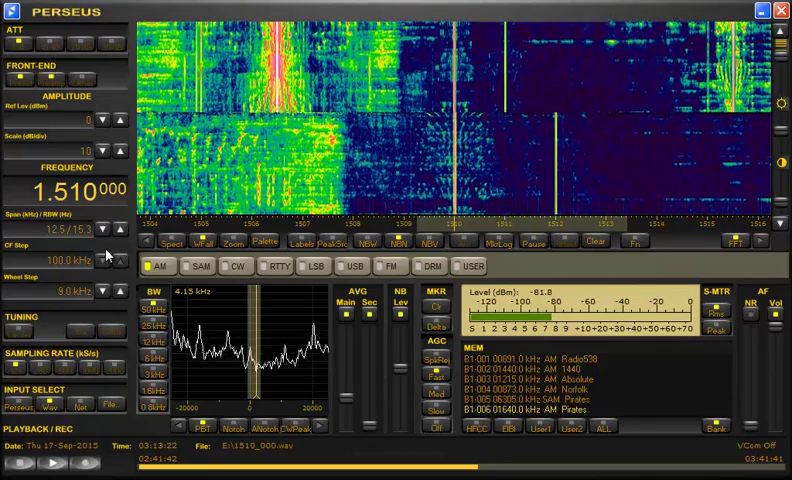
{"action": "left_click", "coordinate": [166, 244]}
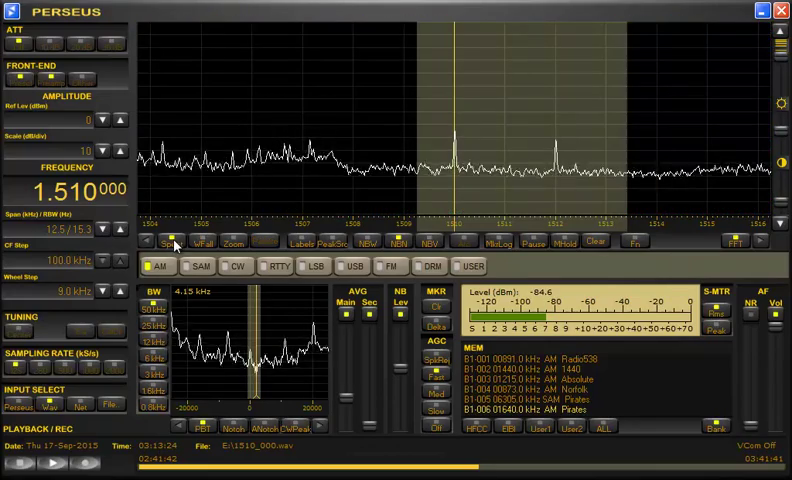